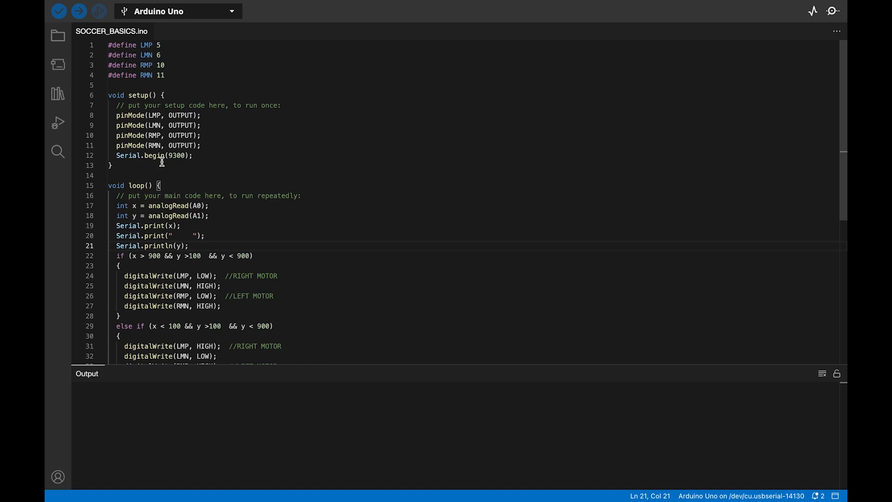
Target the Arduino Uno on serial port /dev/cu.usbserial-14130 via the Tools menu.
{"action": "scroll", "scroll_direction": "down", "scroll_amount": 3}
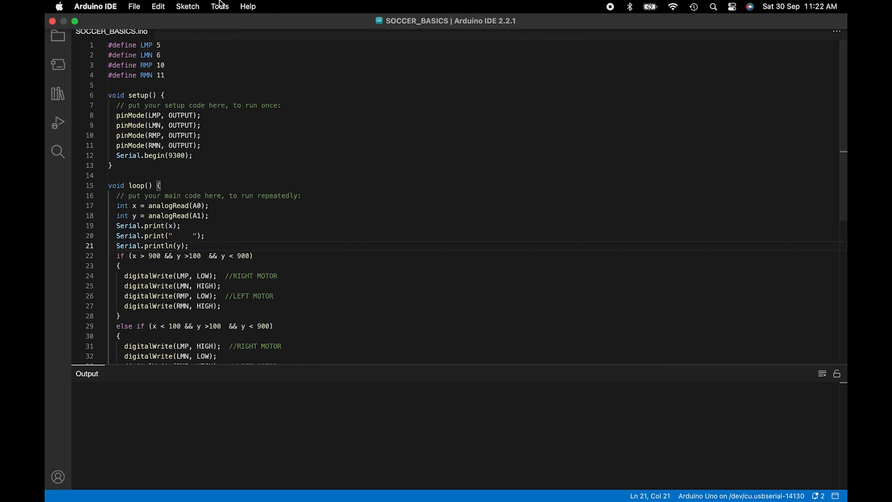
{"action": "left_click", "coordinate": [219, 6]}
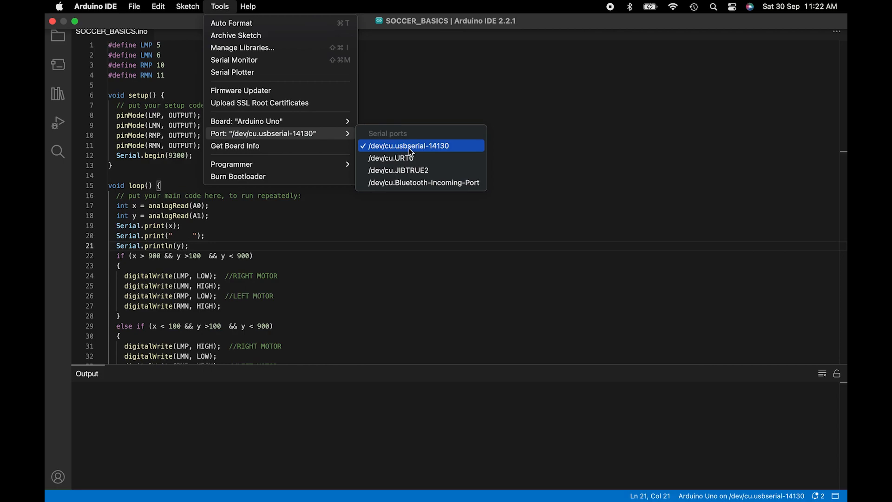
{"action": "left_click", "coordinate": [186, 7]}
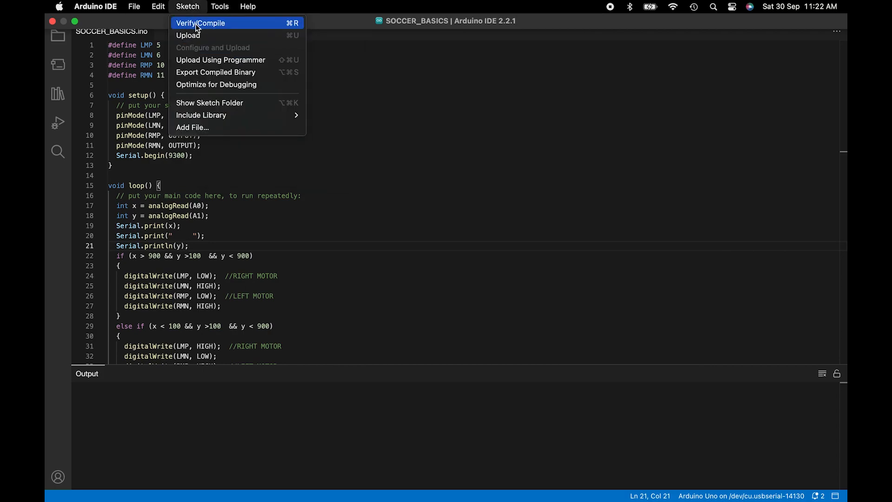
Verify/Compile SOCCER_BASICS (2366 bytes, 7% storage) and upload it to the Uno.
{"action": "left_click", "coordinate": [203, 22]}
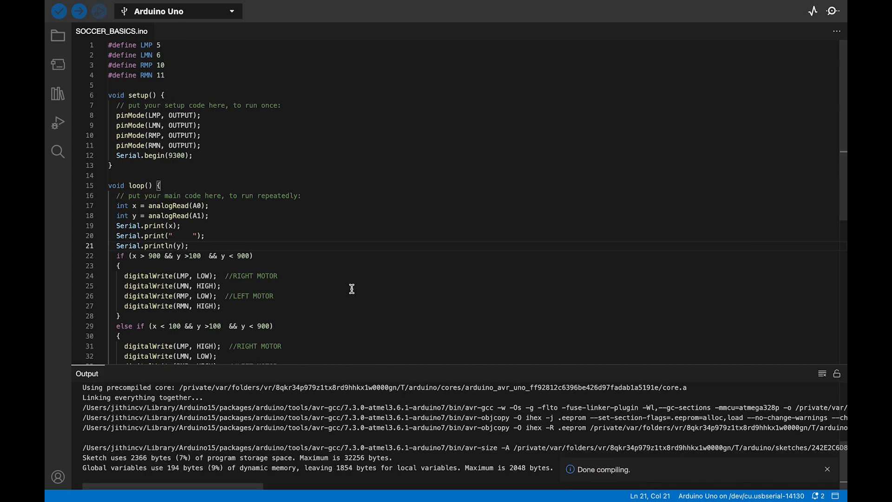
{"action": "left_click", "coordinate": [187, 6]}
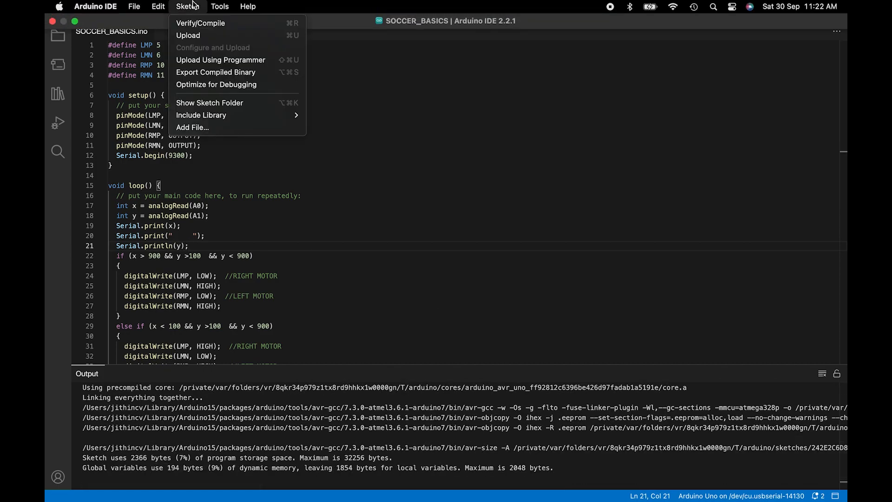
{"action": "left_click", "coordinate": [200, 22]}
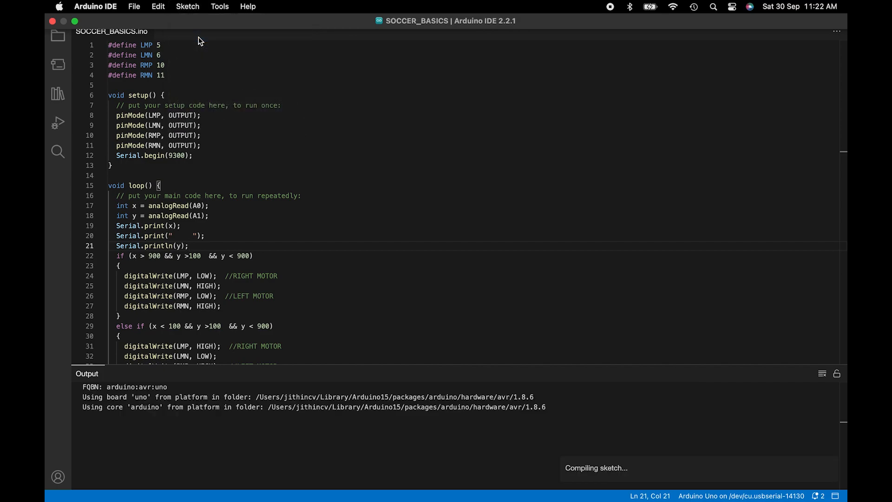